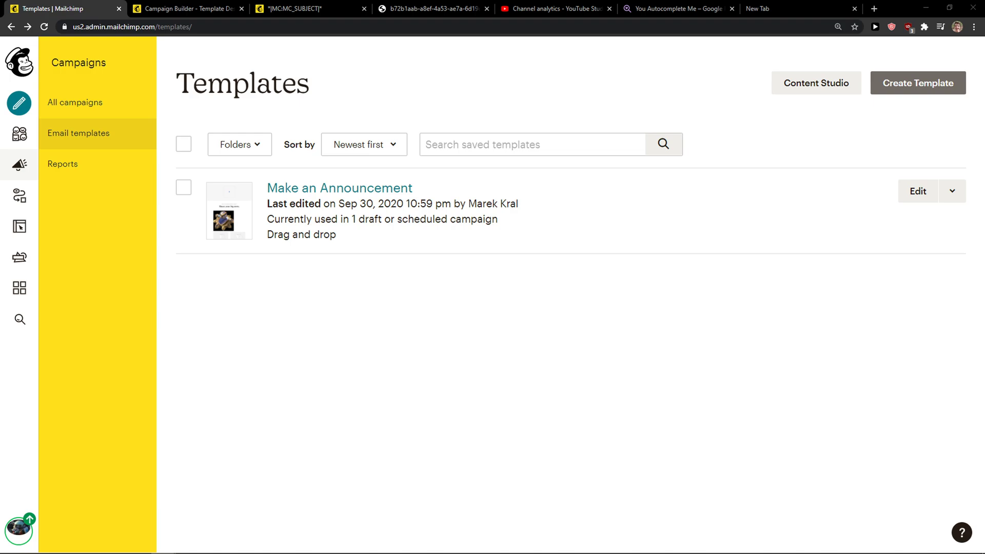
mouse_move(151, 362)
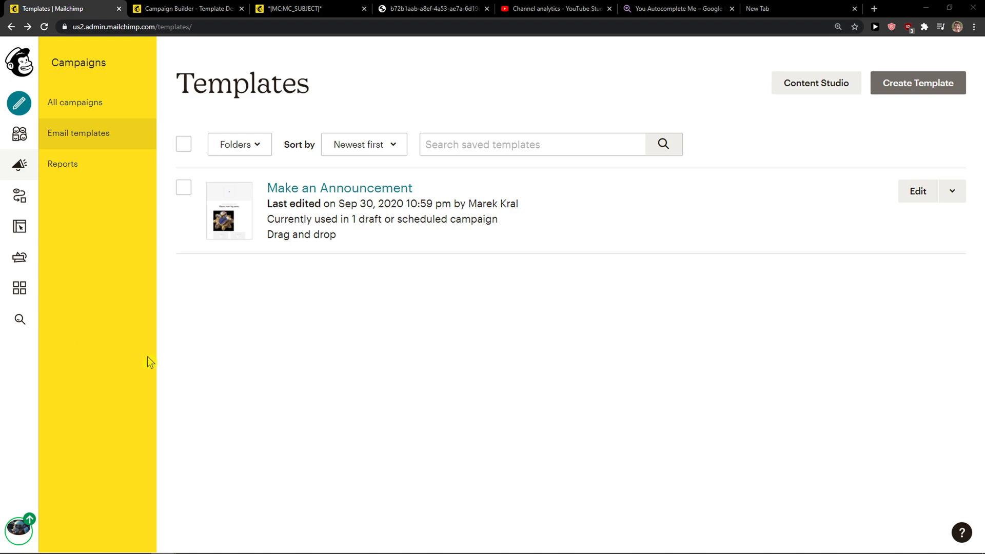
mouse_move(126, 381)
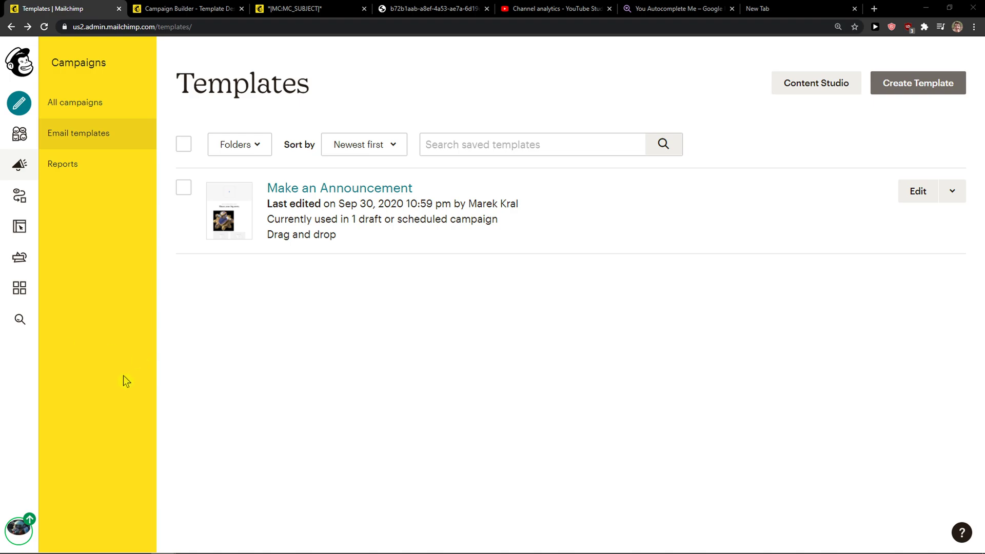
Go from the campaigns list to the saved email templates page.
left_click(74, 103)
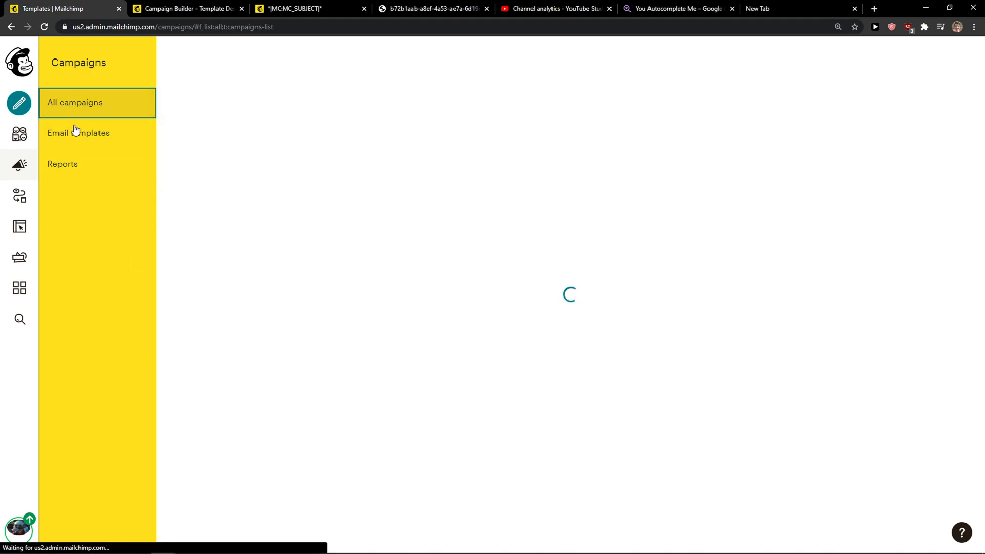
left_click(79, 133)
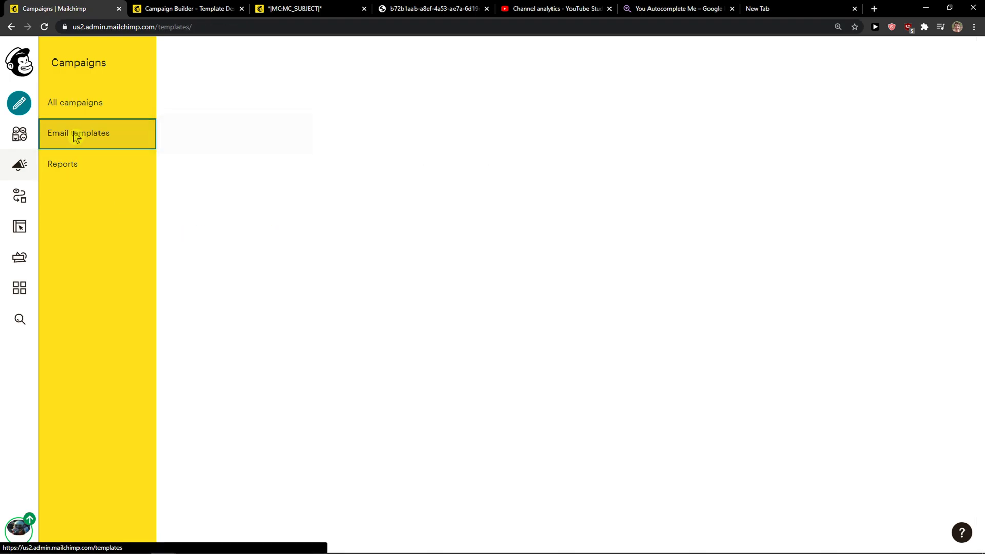
left_click(78, 134)
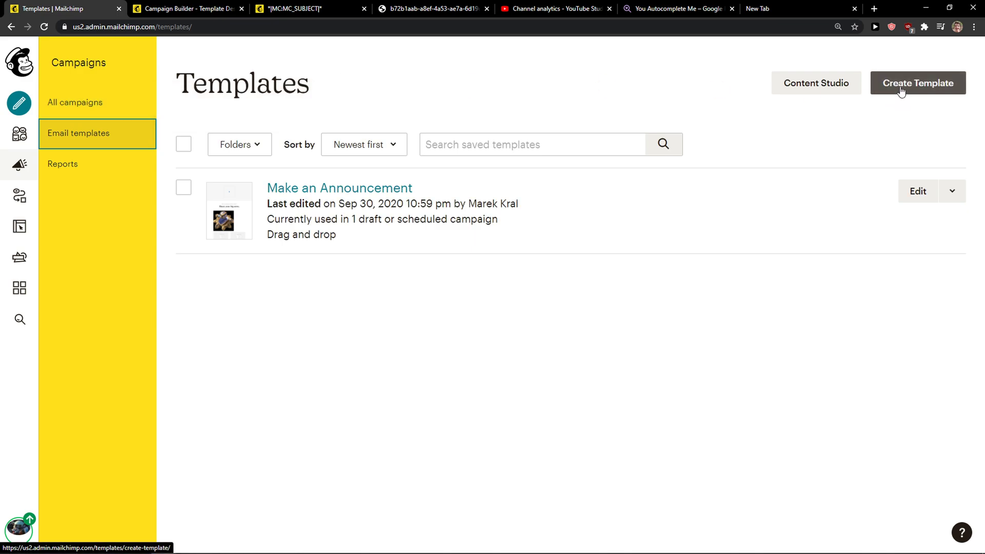
Start a new email template and browse the Featured and Basic layouts.
left_click(917, 82)
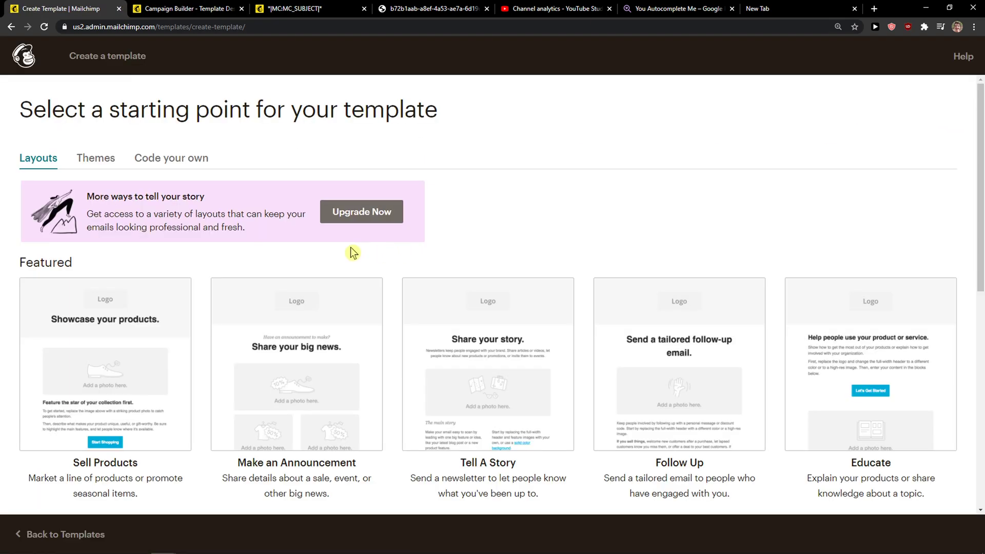
scroll("down", 3)
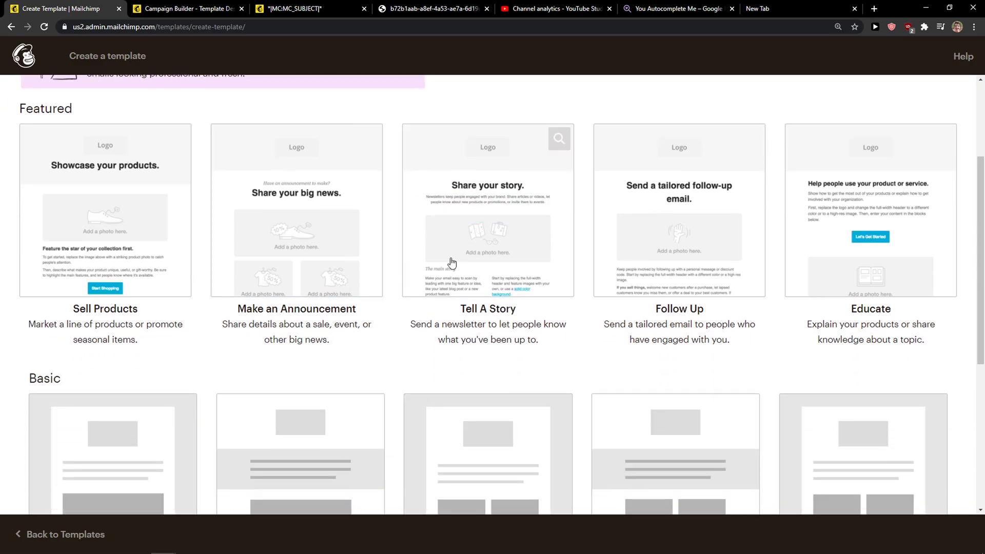
scroll("down", 3)
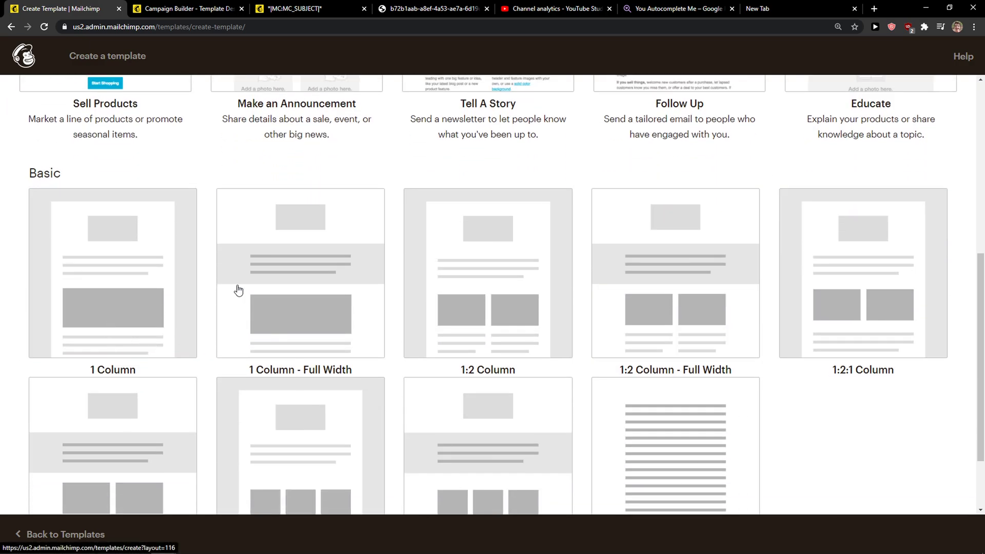
scroll("down", 3)
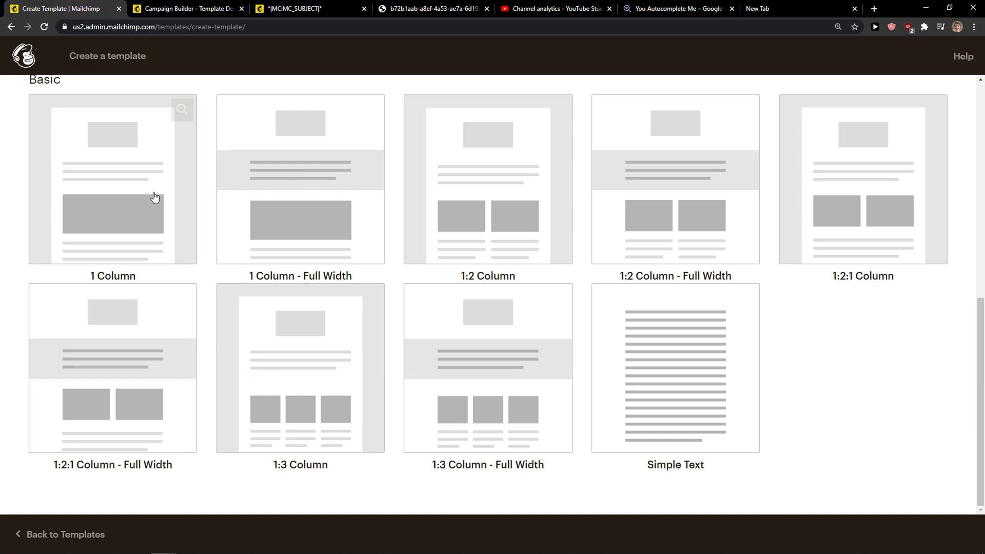
mouse_move(100, 388)
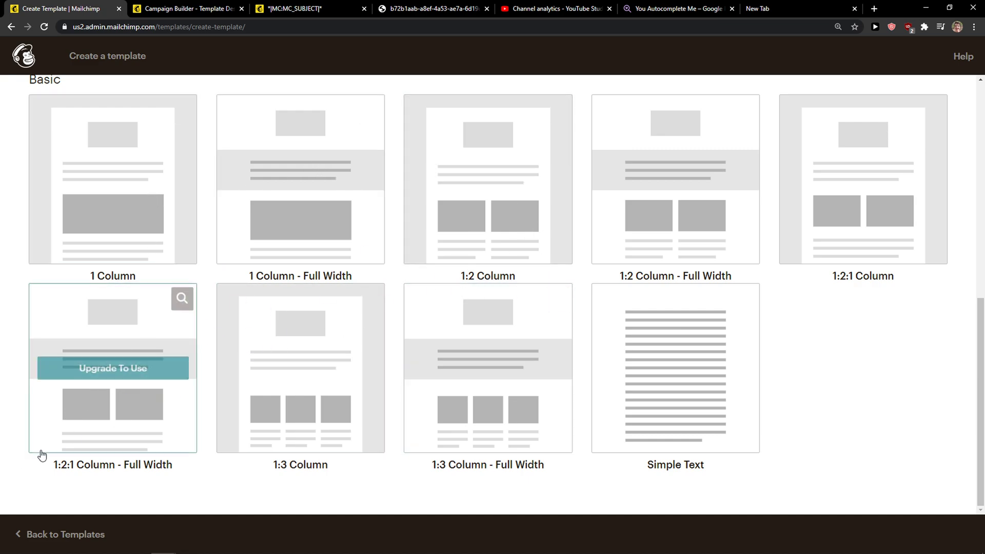
mouse_move(90, 443)
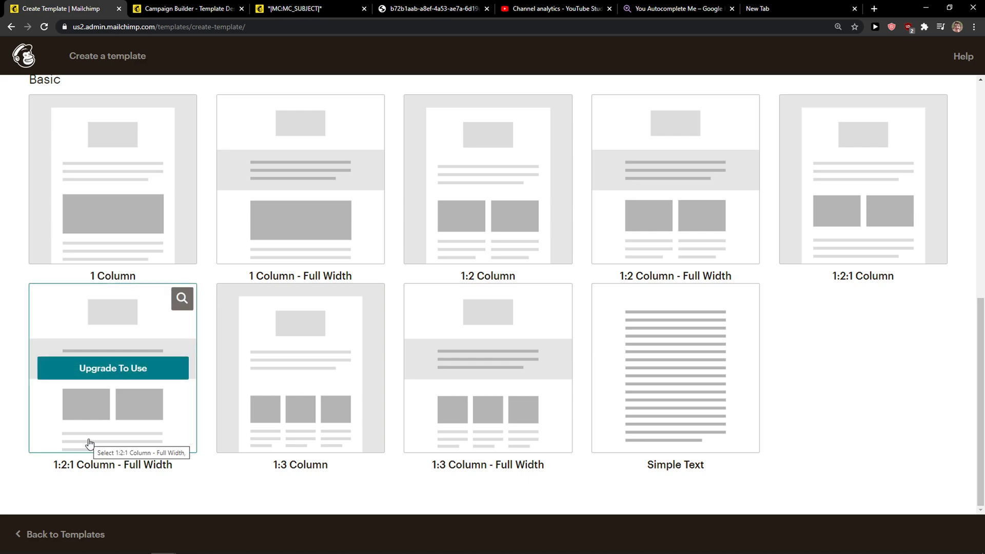
mouse_move(140, 420)
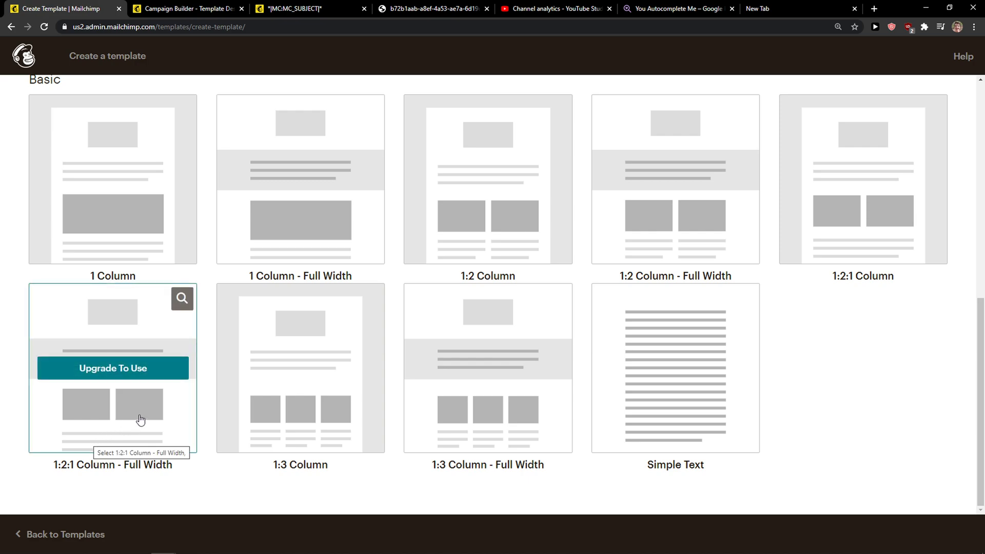
mouse_move(175, 396)
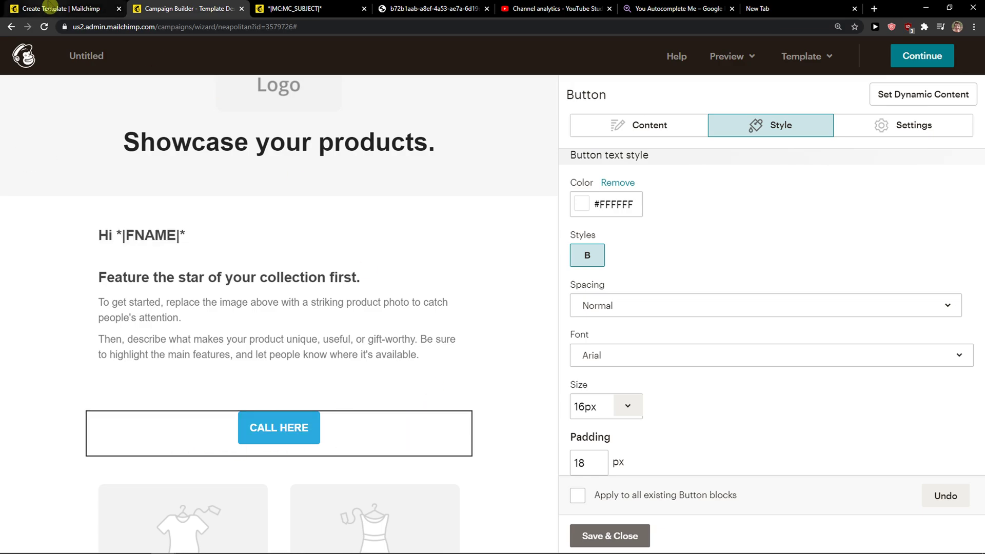
Duplicate the CALL HERE button block, delete the extra copy, and finish editing.
left_click(59, 8)
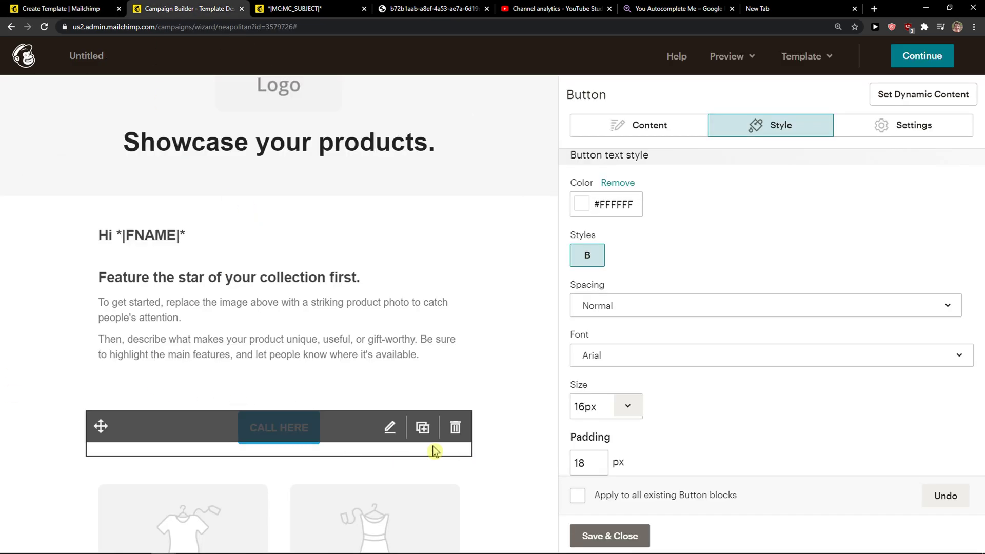
mouse_move(440, 429)
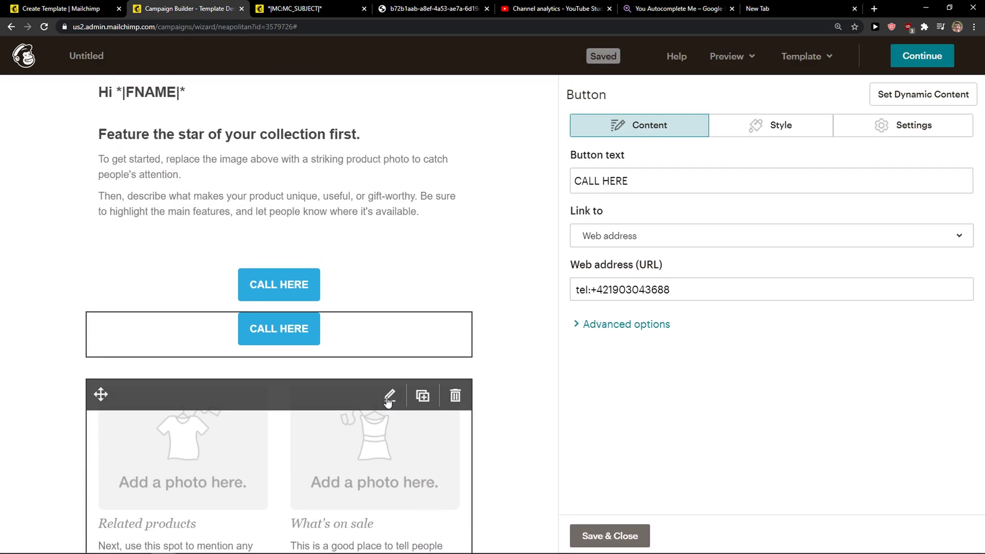
left_click(455, 395)
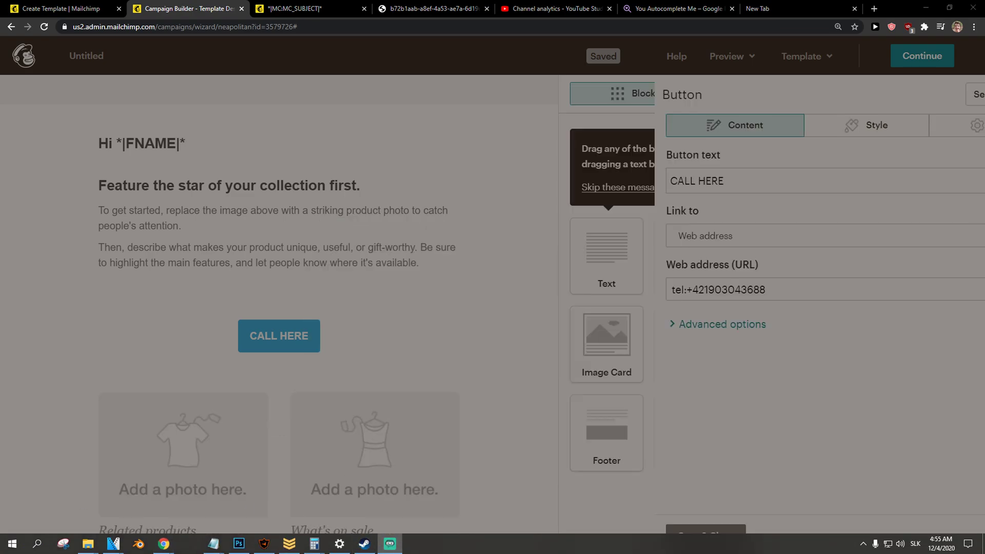
left_click(633, 93)
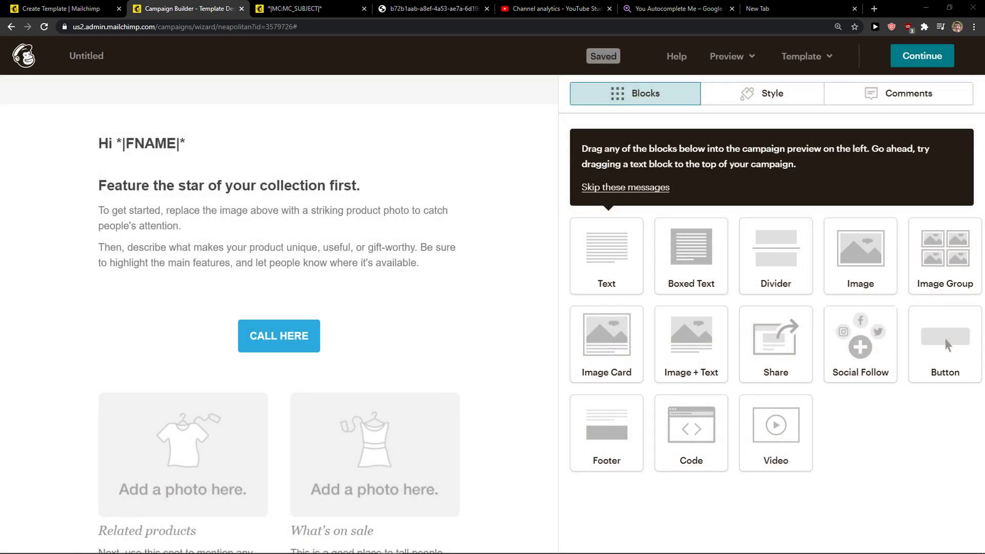